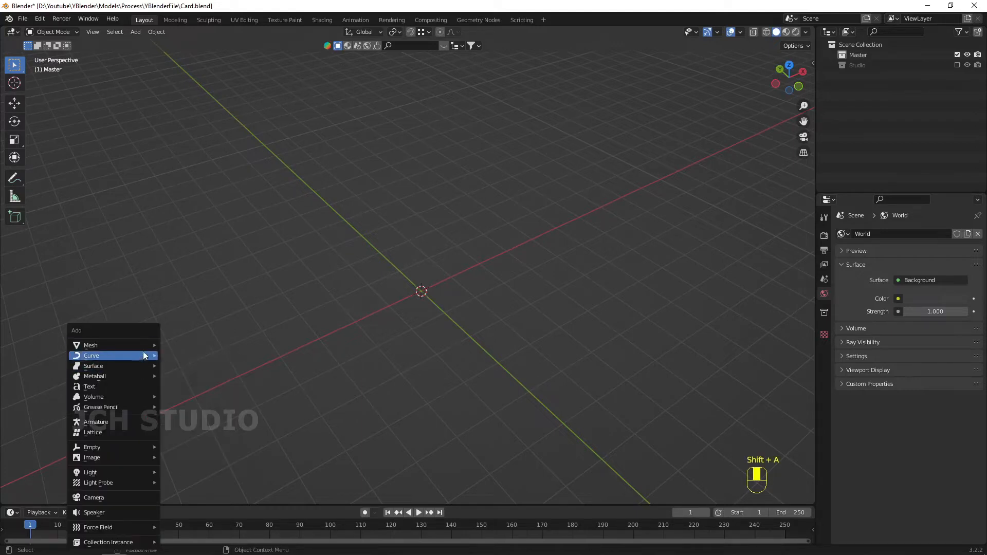
mouse_move(90, 345)
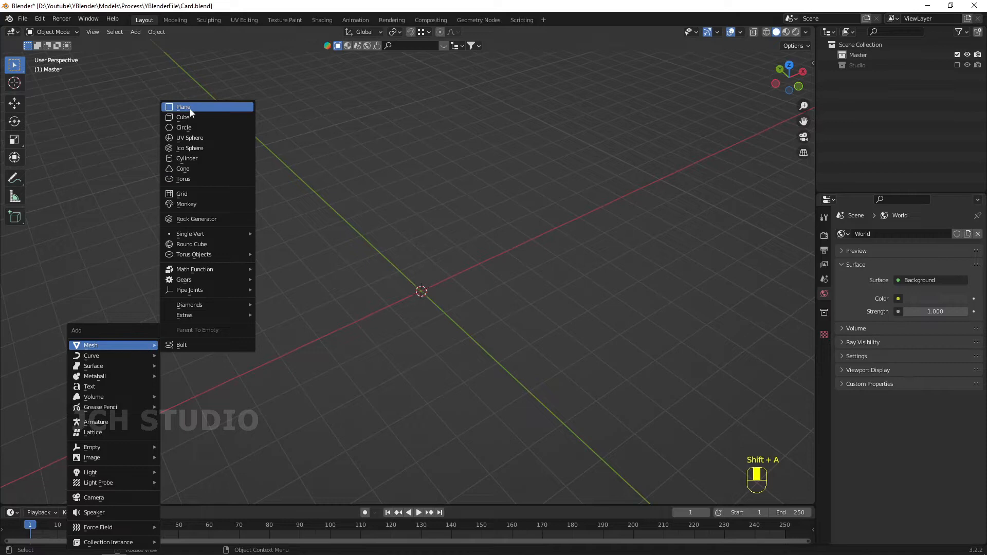
- Add a cube, switch to top view, and show it in wireframe
left_click(183, 117)
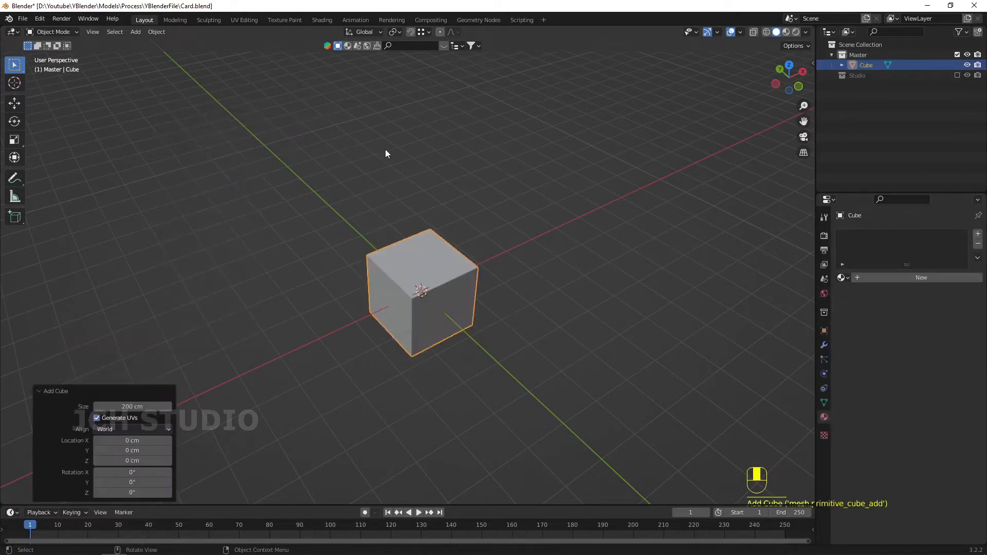
key("KP_7")
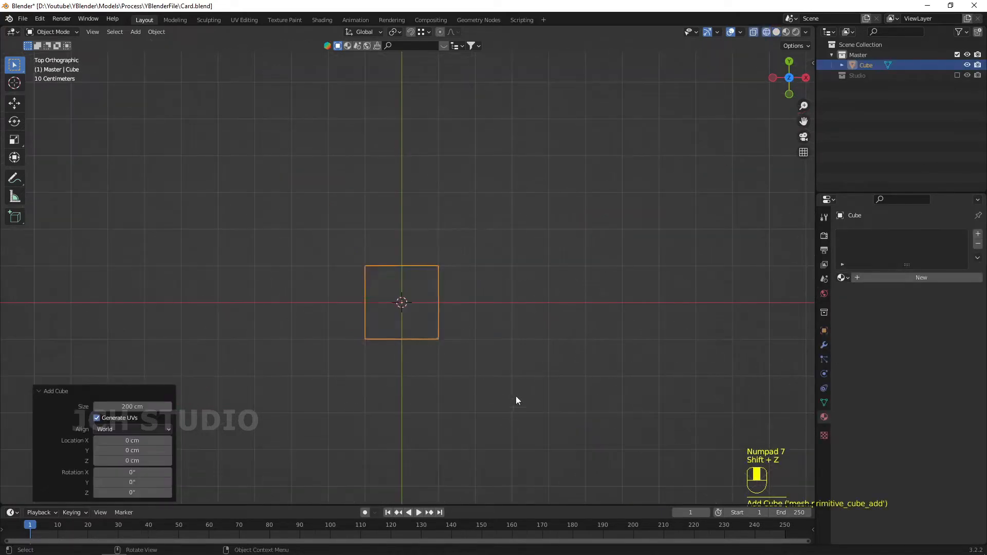
key("s")
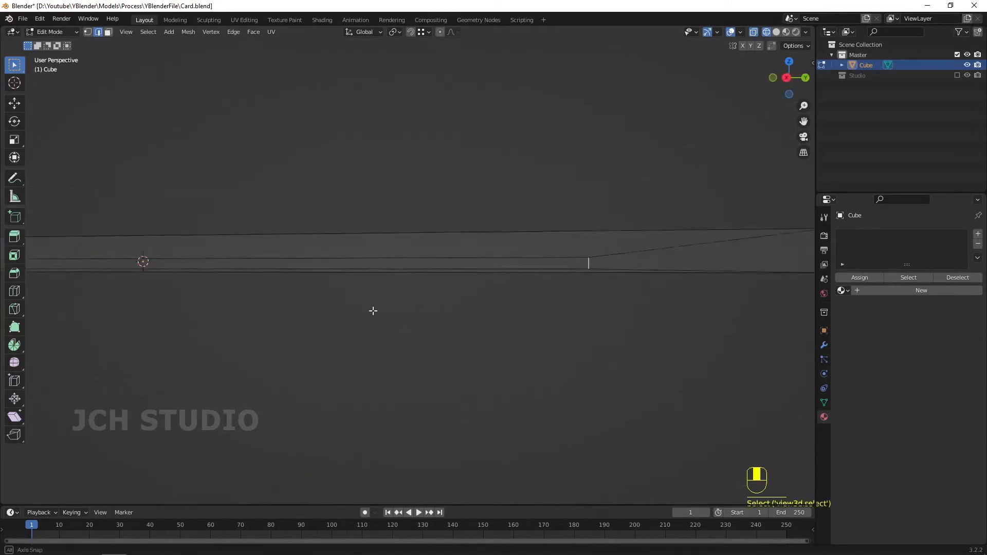
- Orbit around the thin card slab, then return to top view
left_click_drag(372, 310, 195, 297)
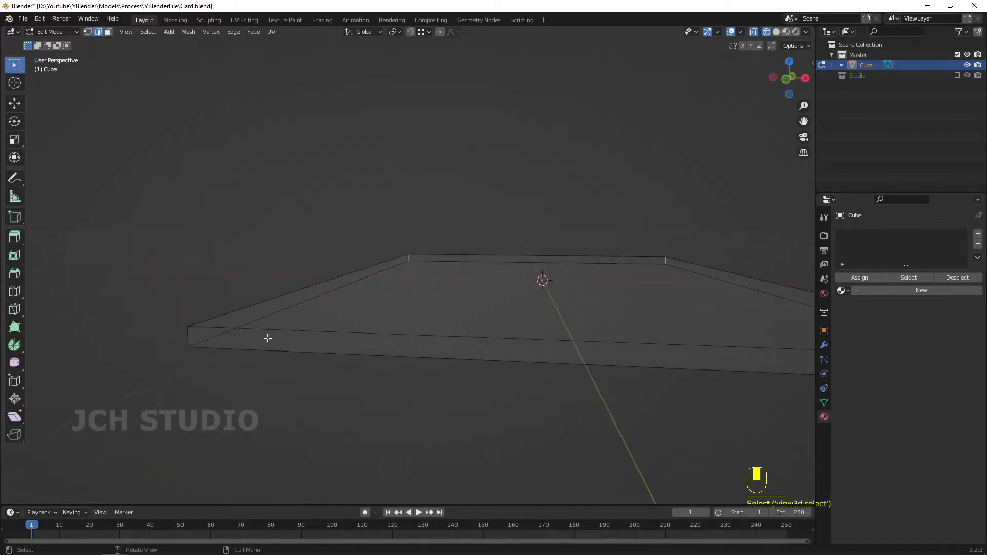
key("KP_7")
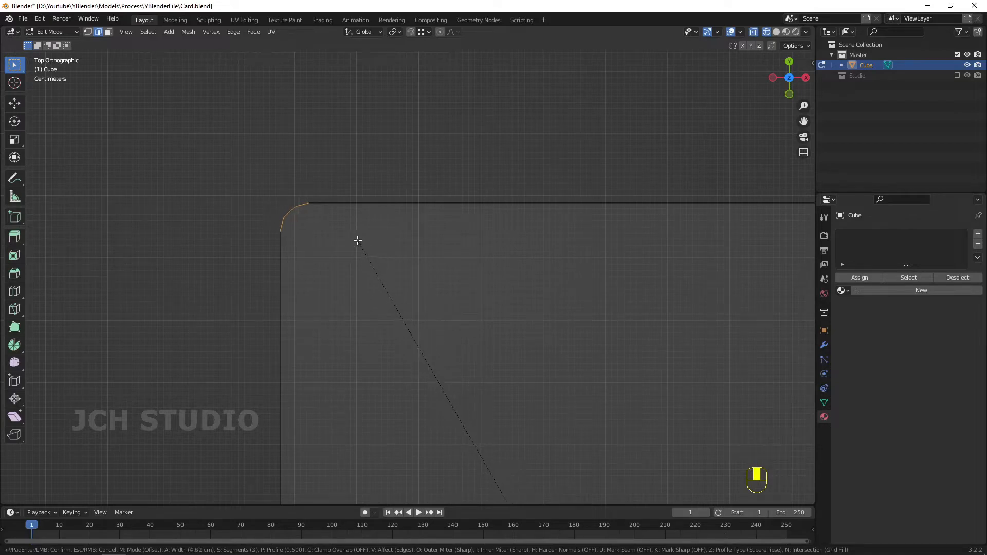
- Bevel the card corner about 3.75 cm wide with 4 segments
scroll("down", 3)
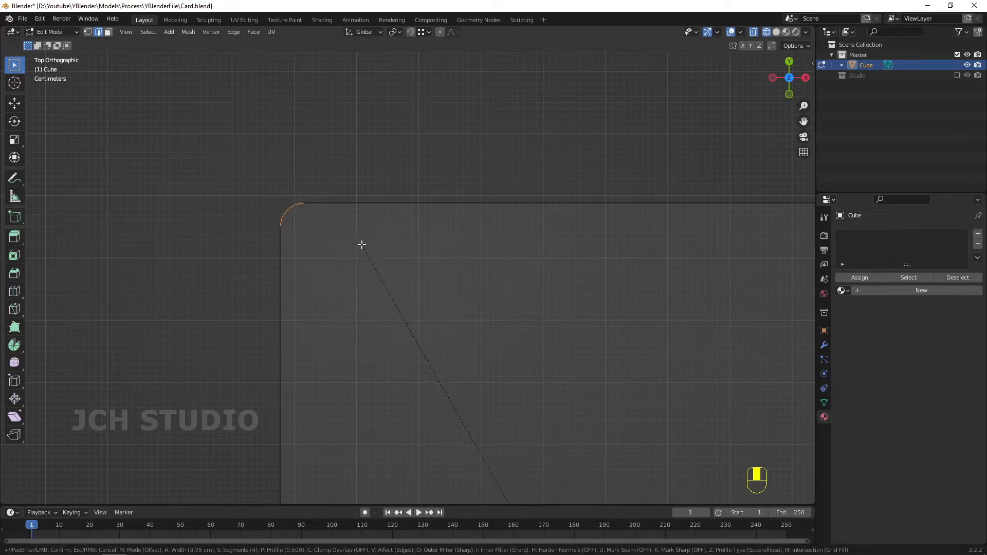
left_click(362, 246)
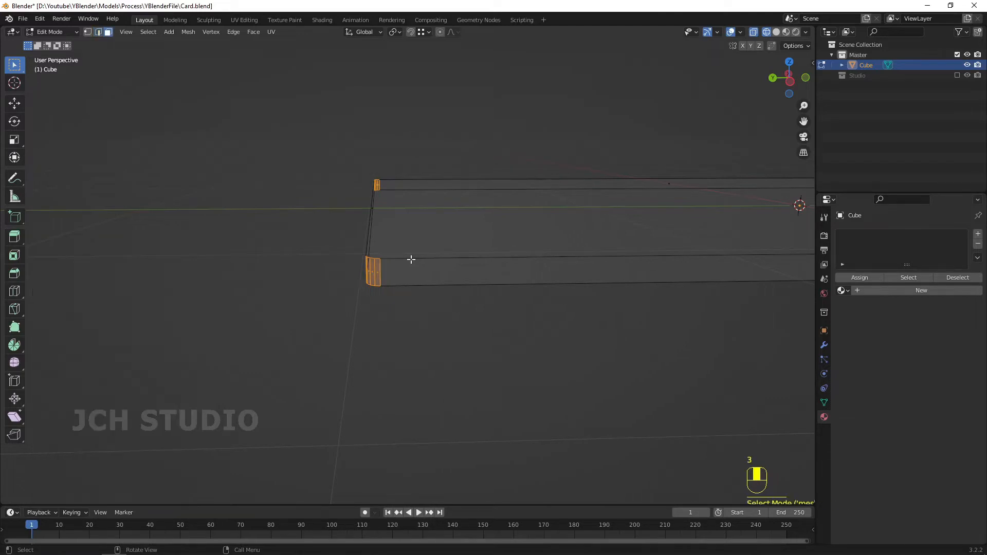
- Crease the rounded corner faces and bottom edge loop, then return to object mode
left_click(409, 260)
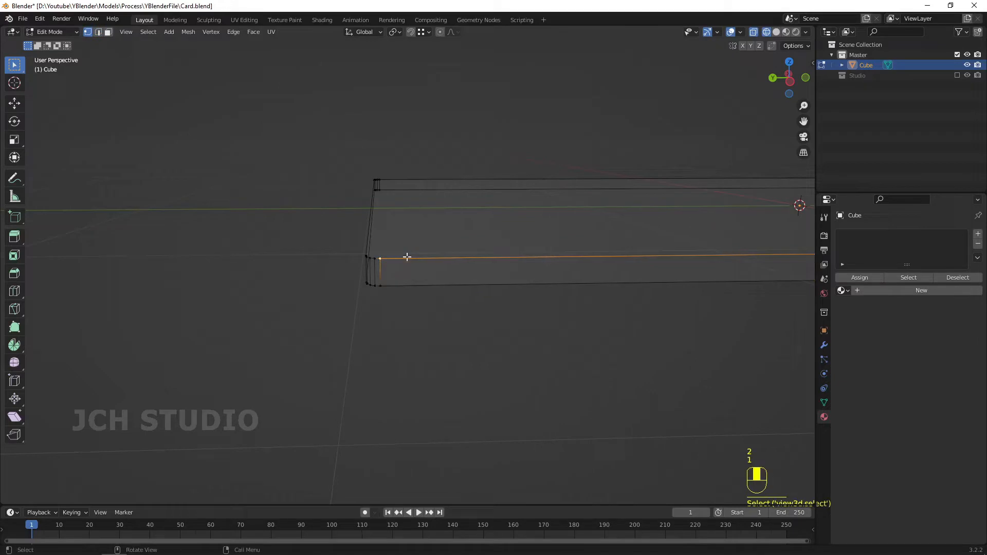
left_click(419, 291)
type("1")
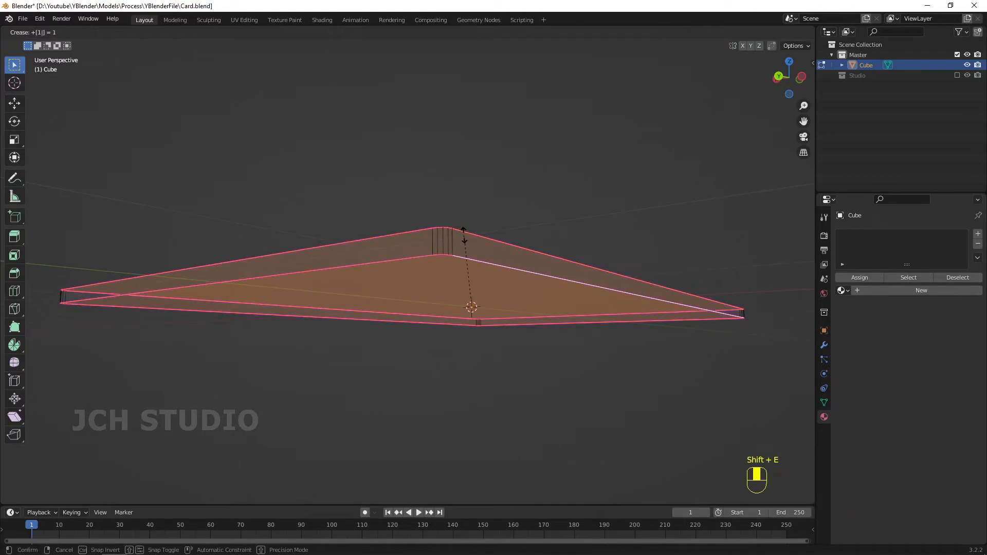
key("Tab")
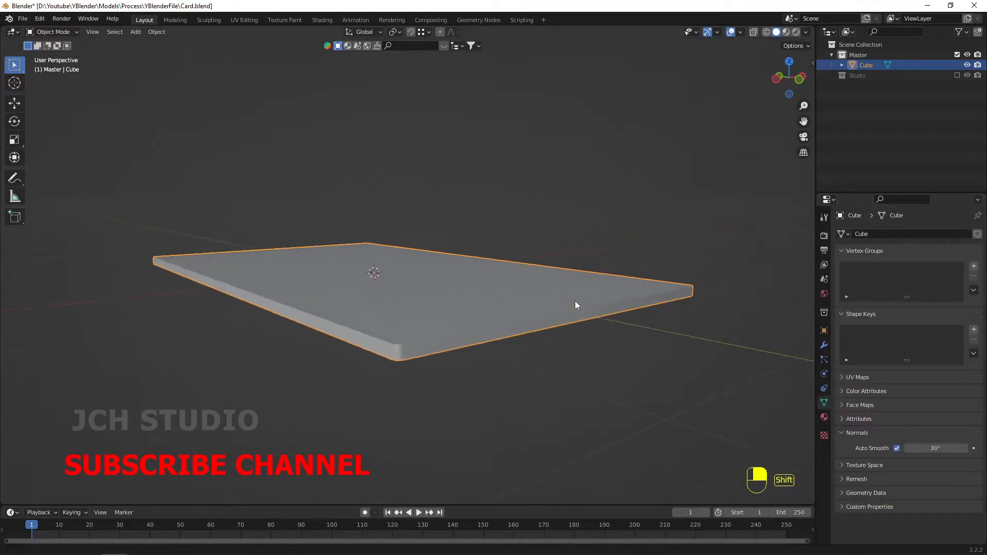
- Scale the card down along Z to a thinner thickness and save Card.blend
left_click_drag(575, 305, 594, 288)
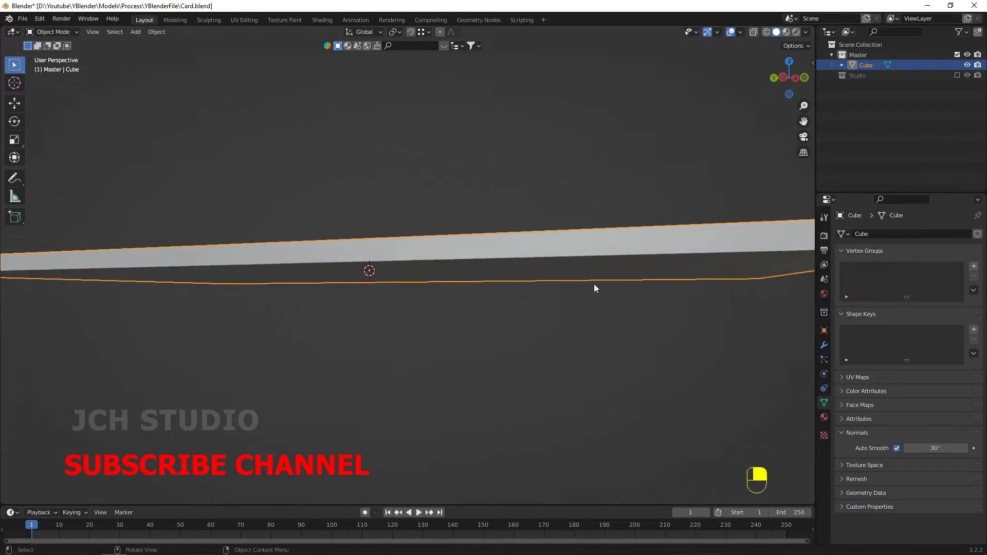
key("s")
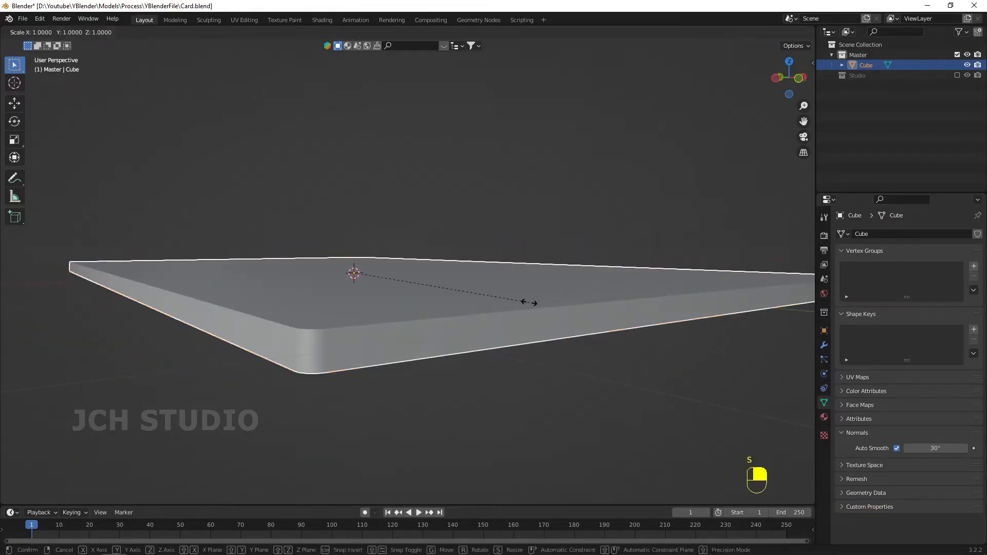
key("z")
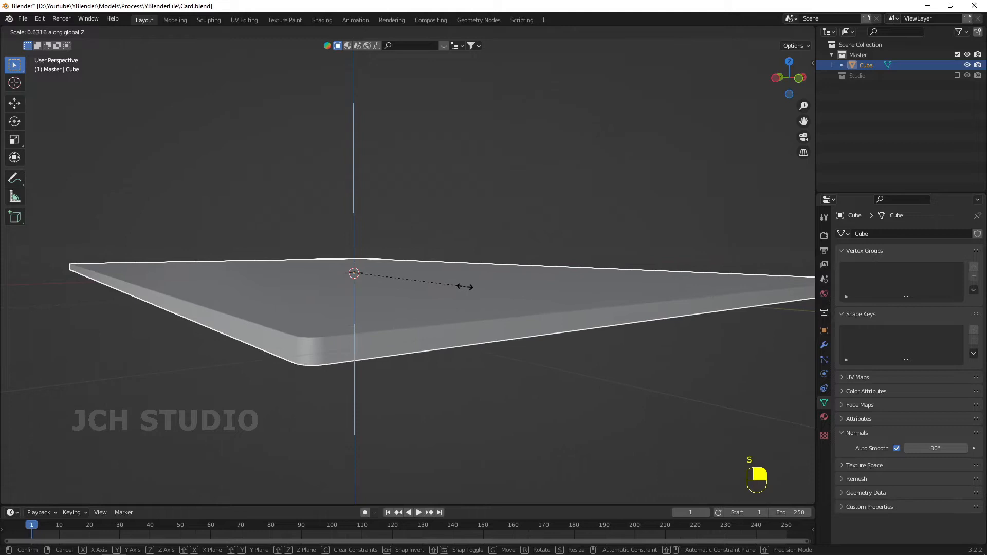
left_click(236, 294)
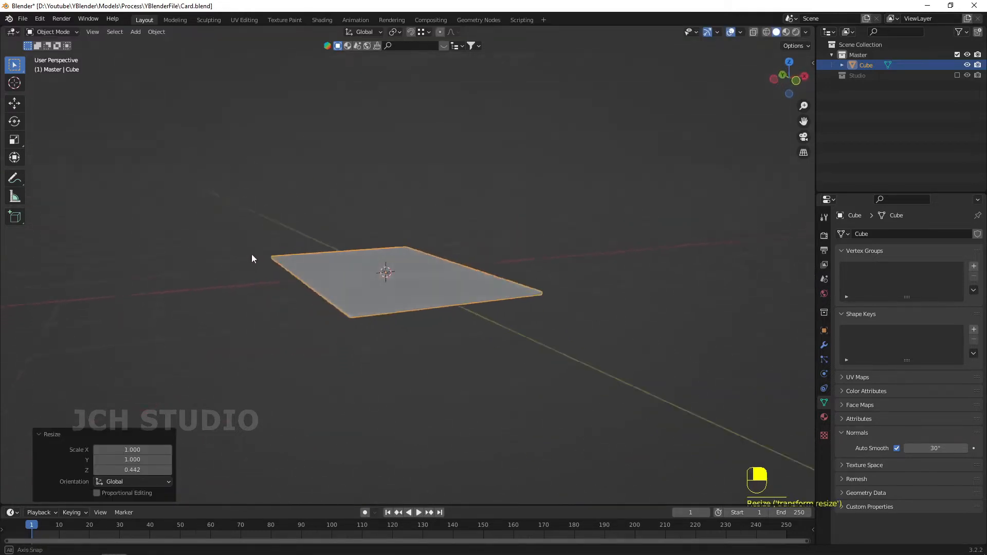
key("s")
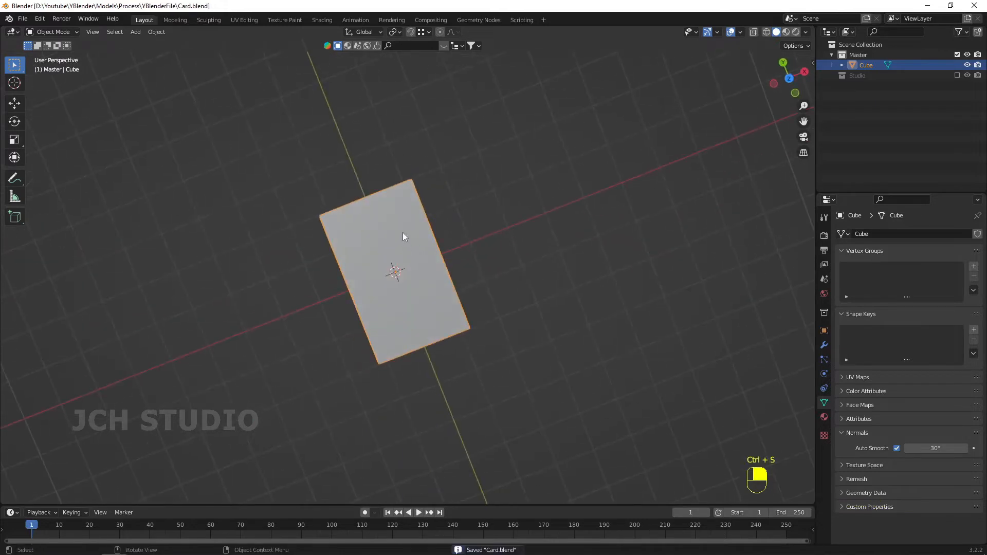
- Create a new material in the card's Material Properties
left_click_drag(403, 236, 445, 149)
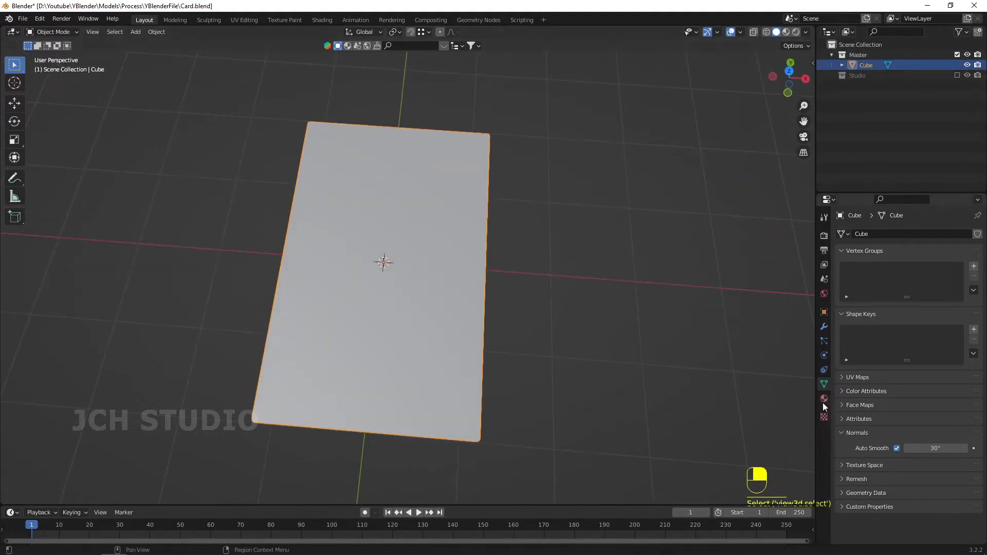
left_click(824, 398)
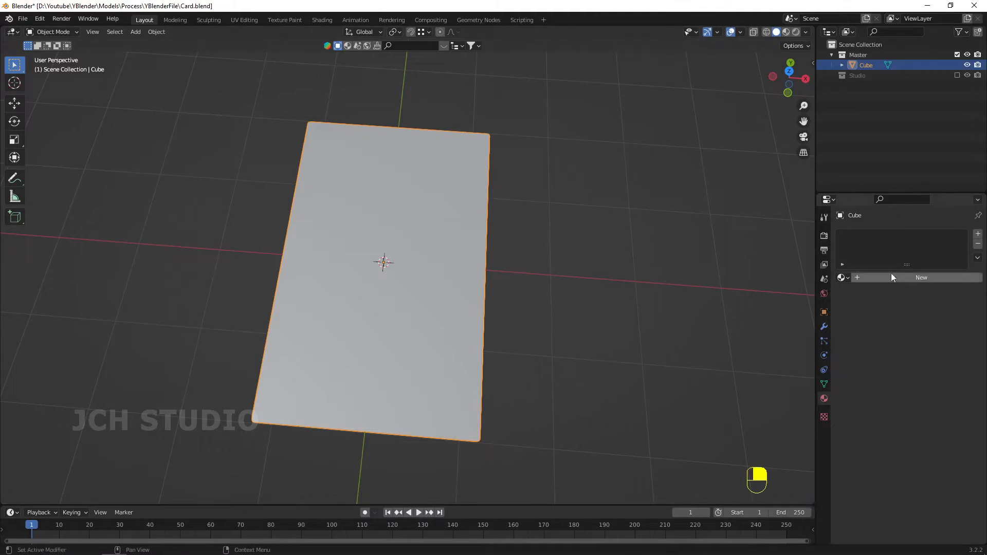
left_click(921, 277)
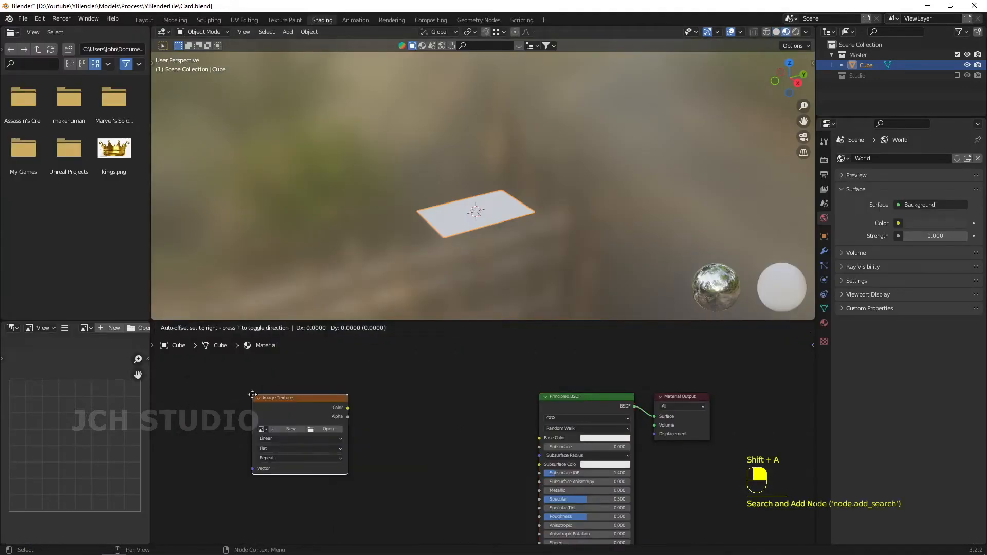
- Link the image texture Color to Base Color and load Caed.png from RefImage
left_click_drag(348, 407, 463, 445)
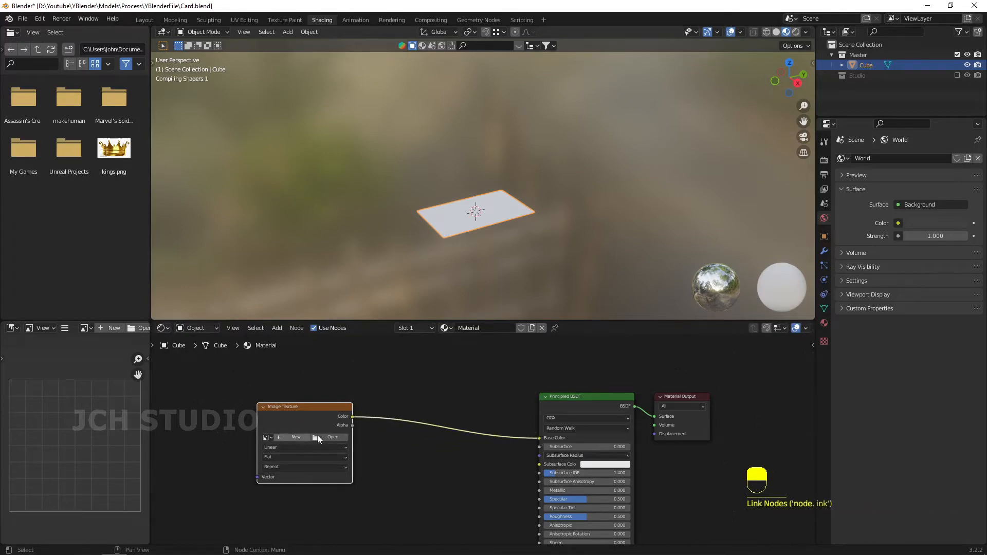
left_click(332, 437)
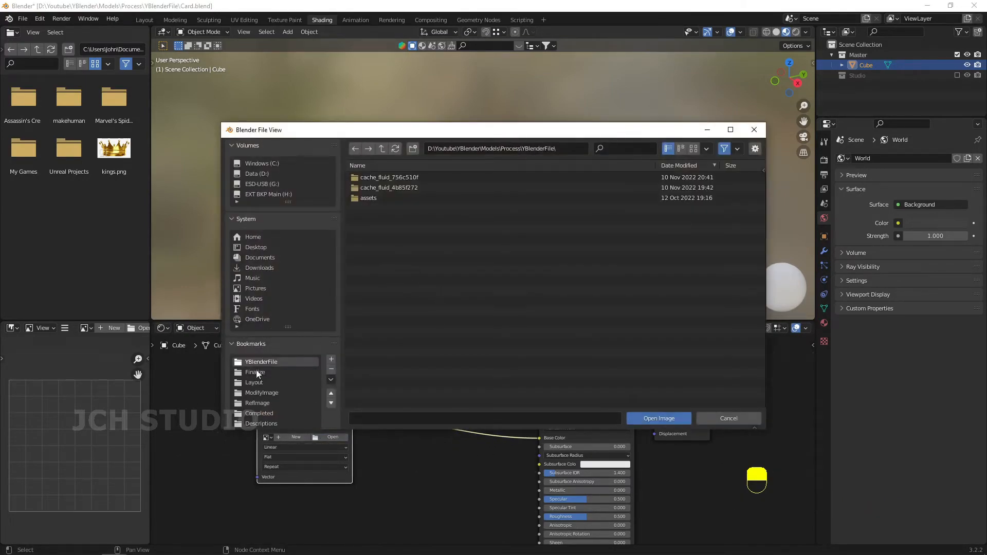
left_click(257, 403)
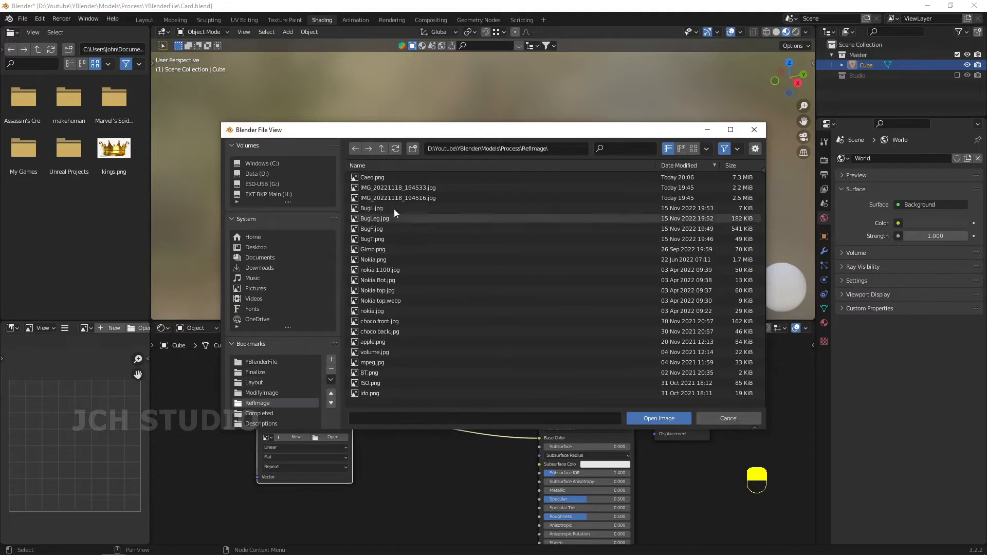
left_click(658, 418)
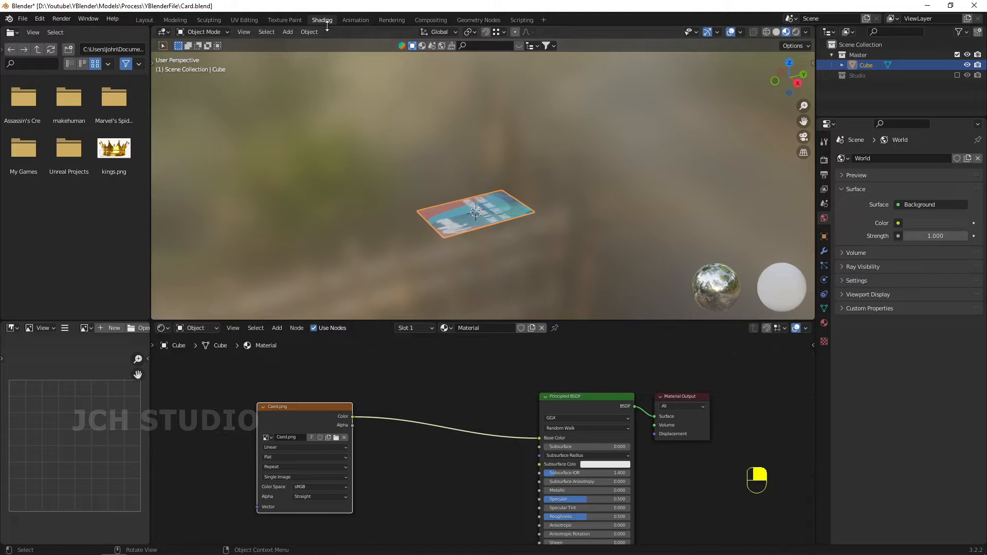
- In UV Editing with edge select, mark seams on the card's edge loops
left_click(244, 19)
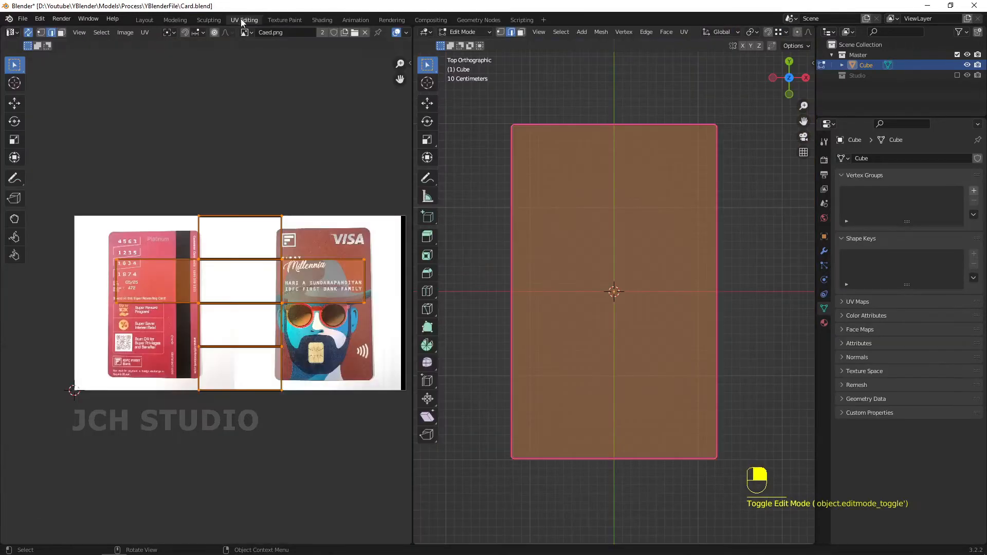
left_click_drag(613, 291, 564, 302)
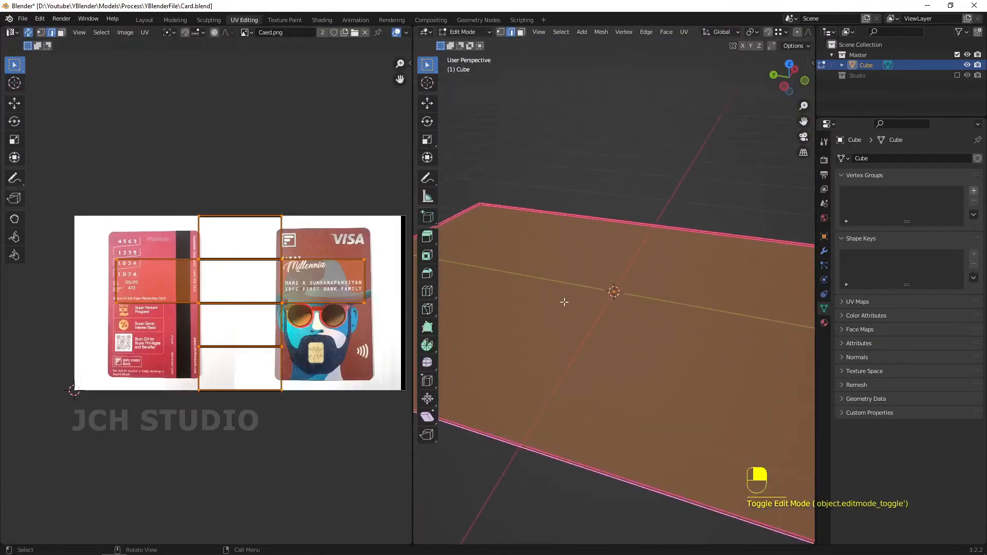
key("3")
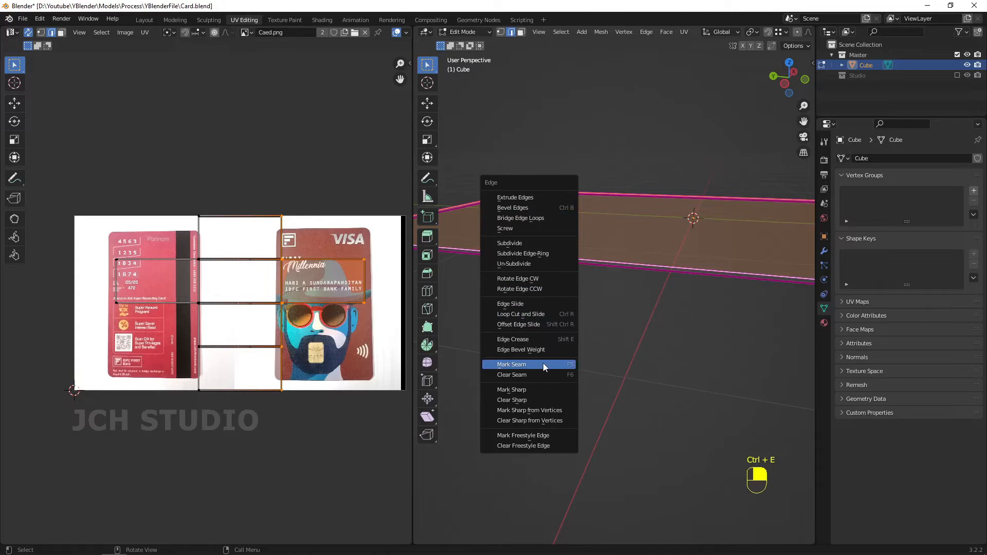
left_click(512, 364)
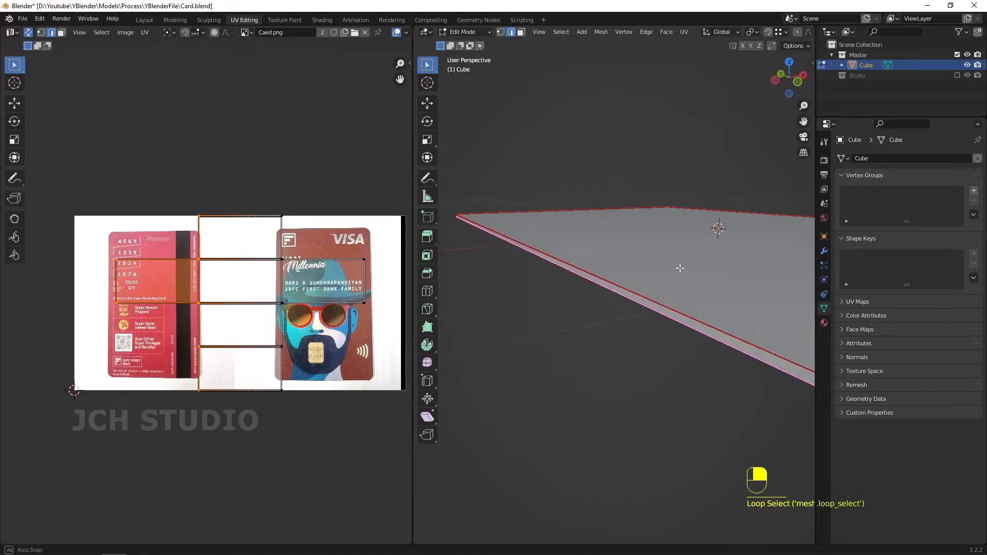
- Finish marking seams, select the whole card, and unwrap it into UV islands
left_click_drag(680, 269, 661, 265)
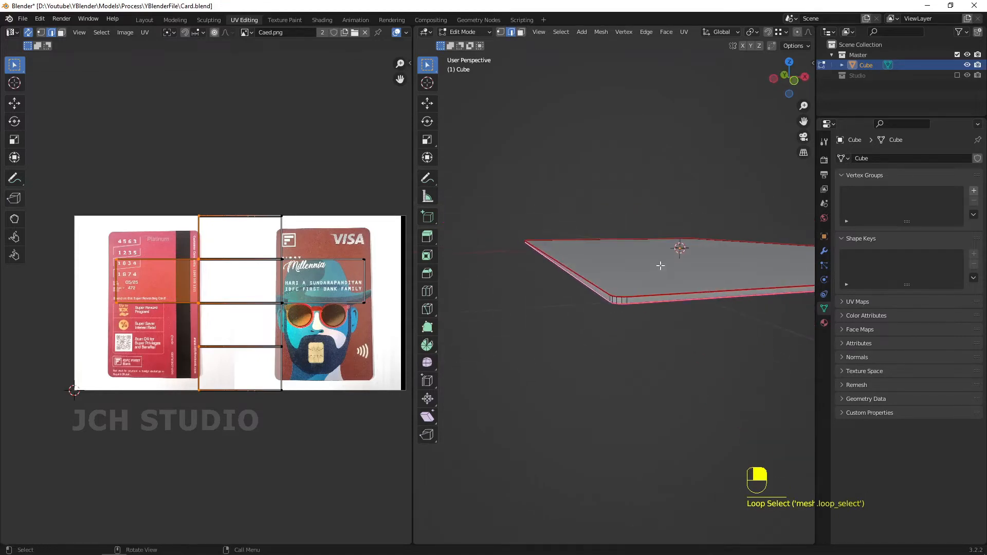
key("ctrl+e")
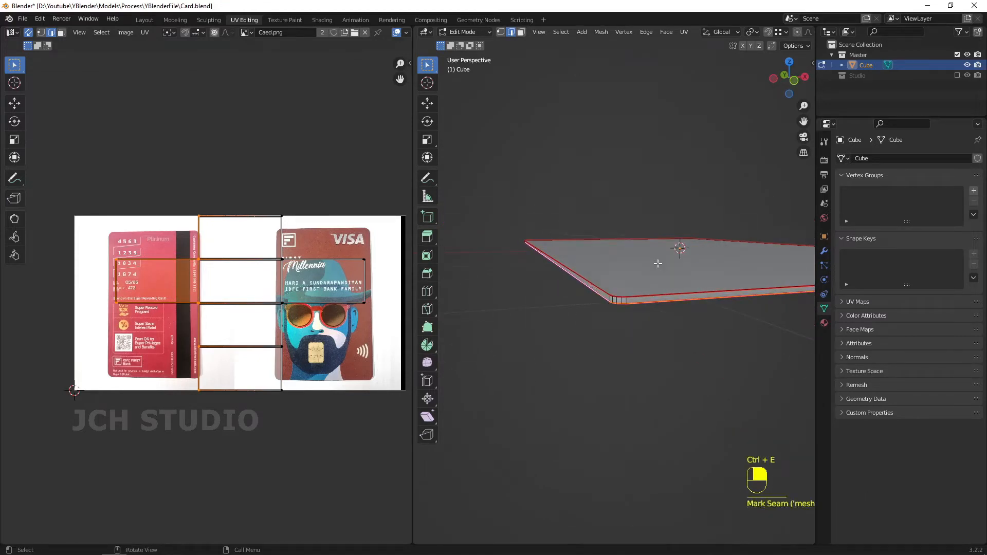
key("a")
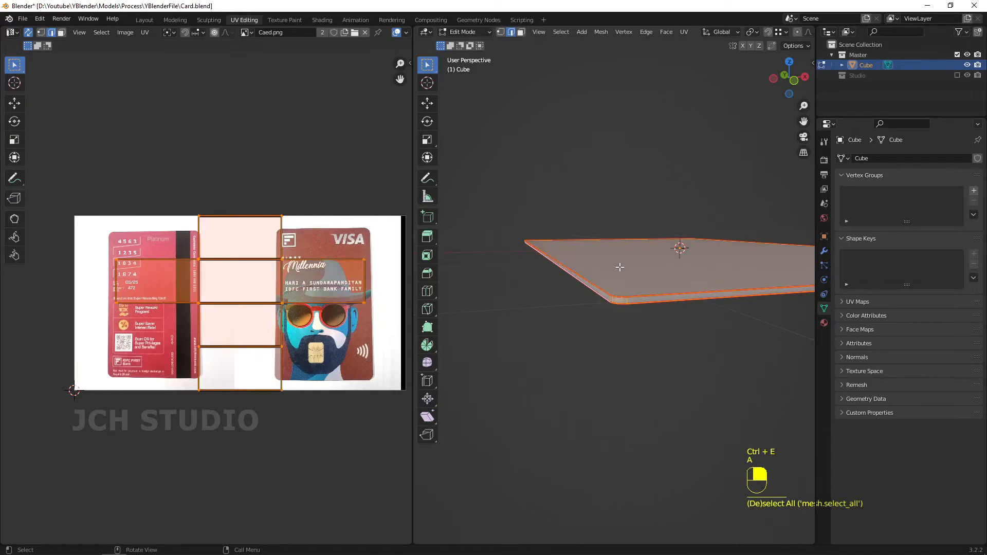
key("u")
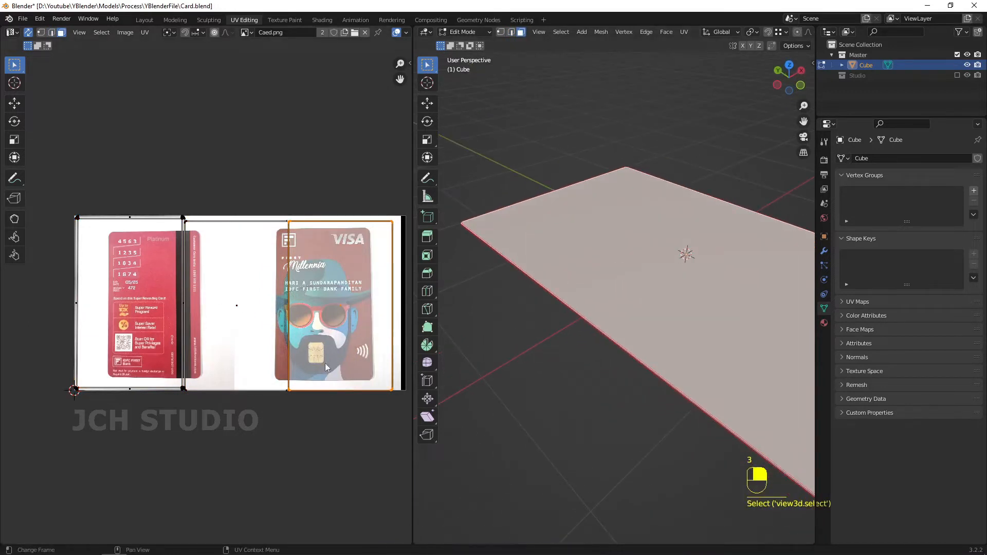
mouse_move(540, 309)
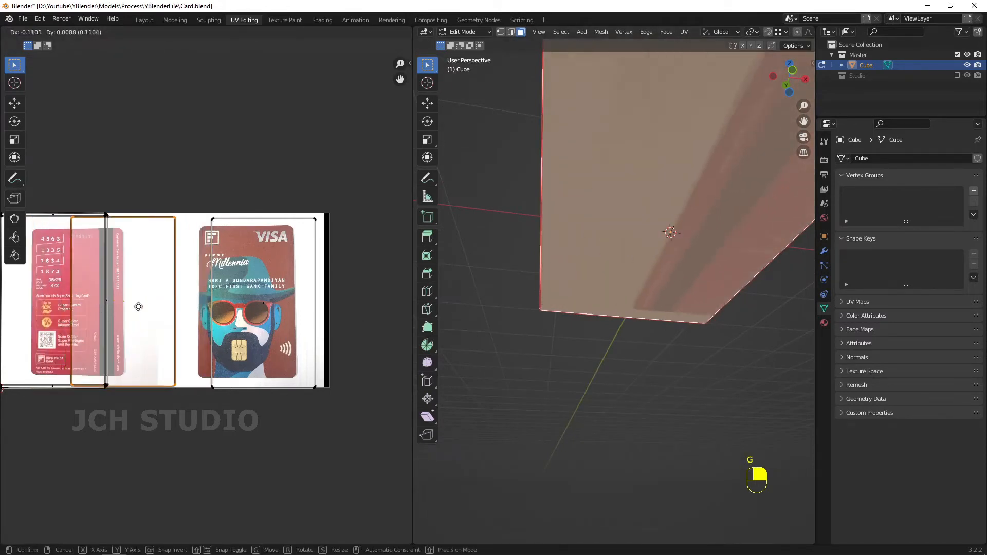
- Move and scale the back UV island over the back artwork, then place the front island
left_click_drag(137, 306, 101, 314)
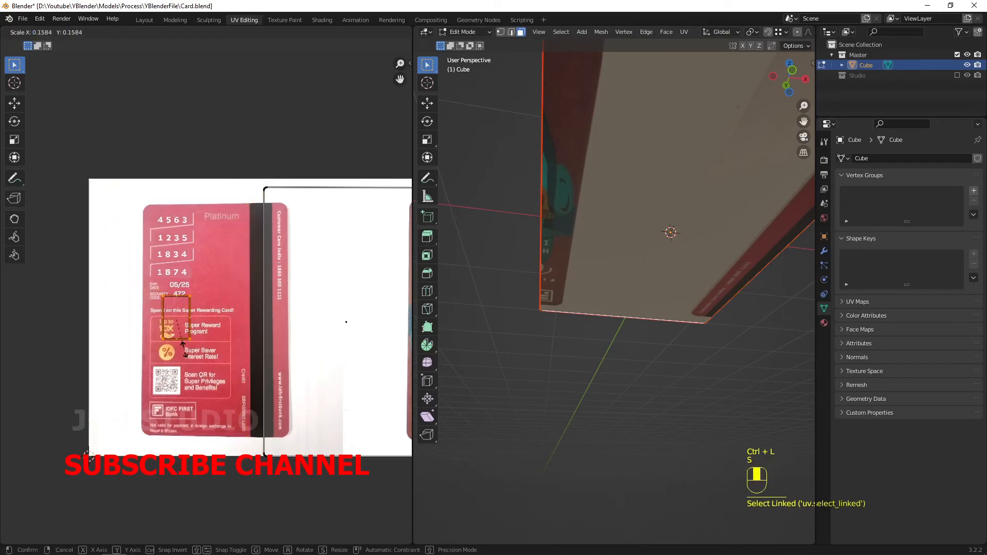
left_click_drag(180, 321, 349, 277)
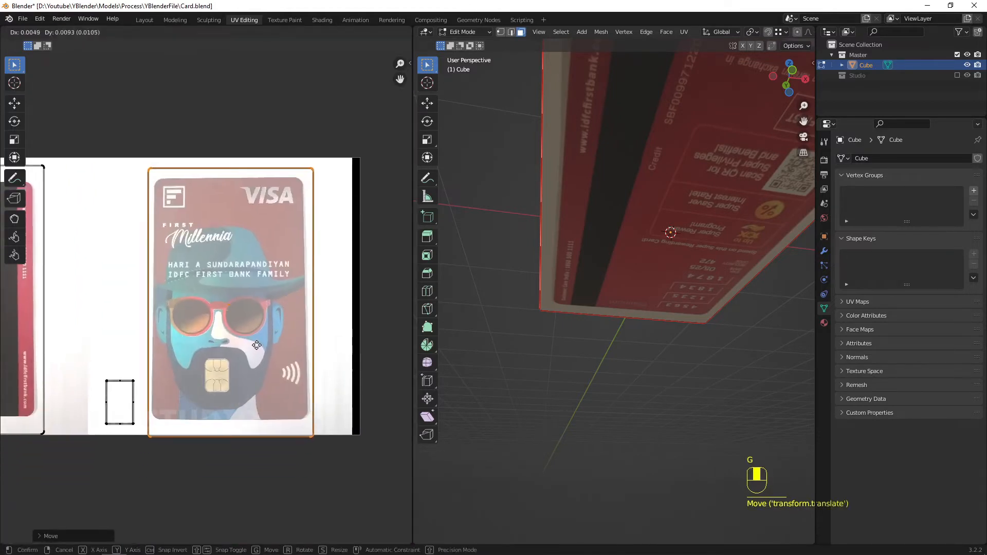
key("s")
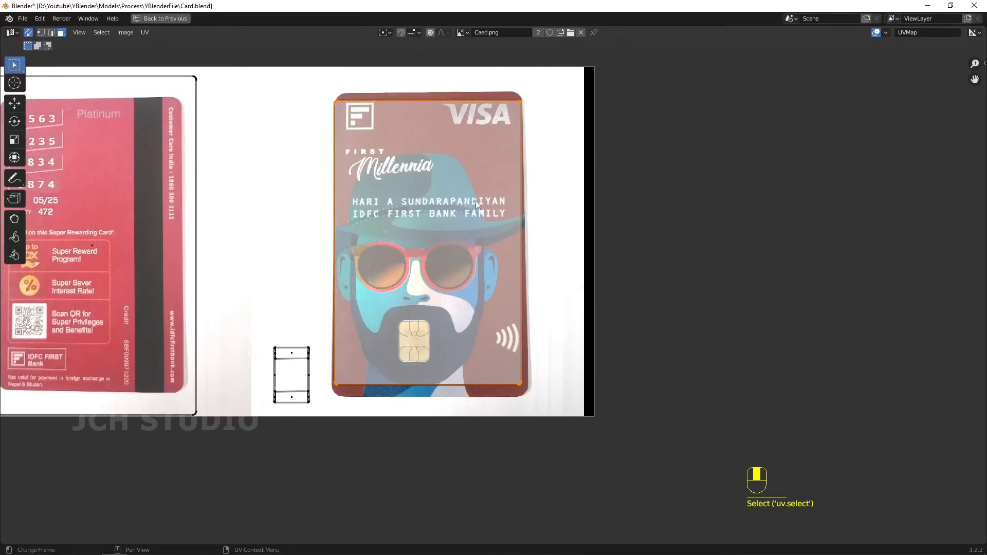
- Nudge UV corners to match the front and back card image borders
key("g")
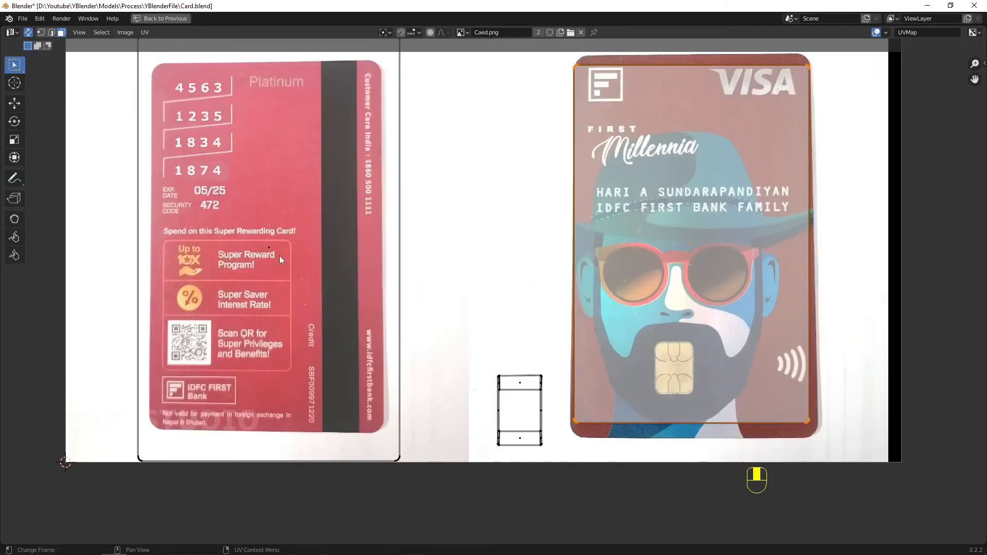
key("s")
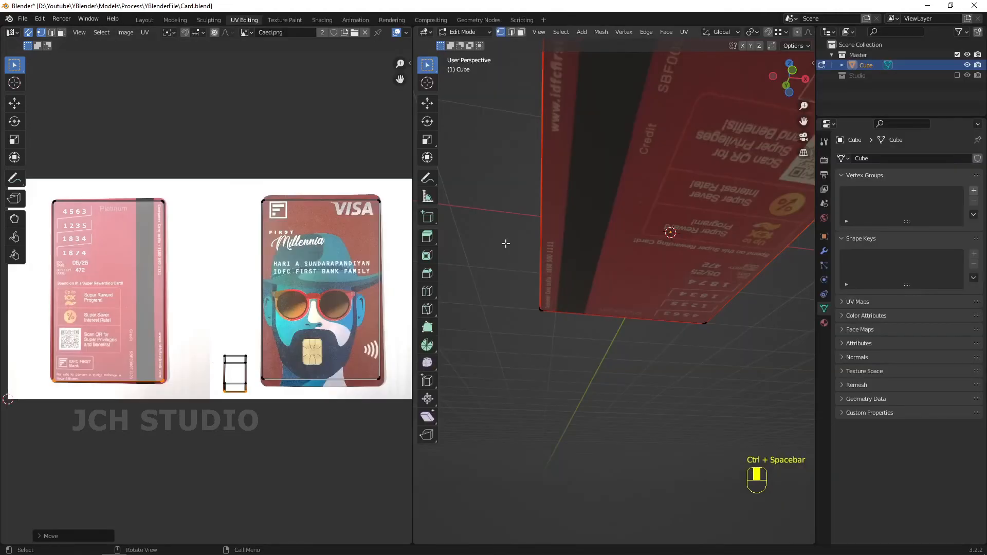
- Restore the split layout and return to Object Mode to show the card's Millennia front artwork
key("Tab")
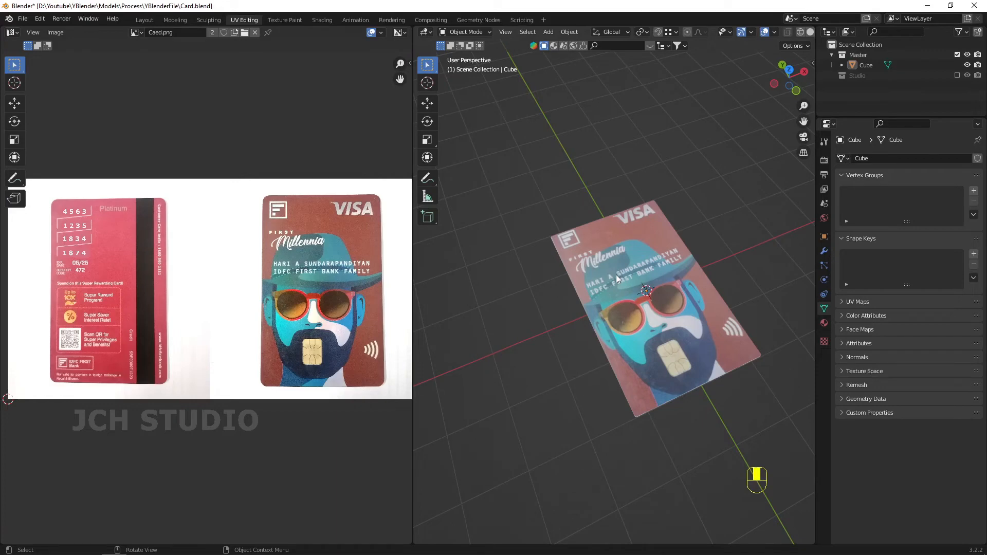
mouse_move(328, 41)
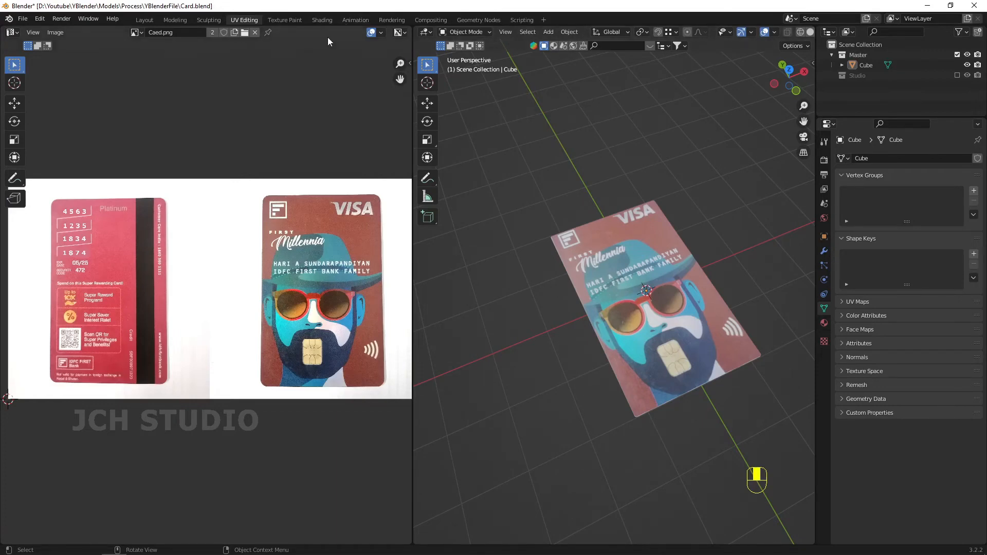
left_click(144, 19)
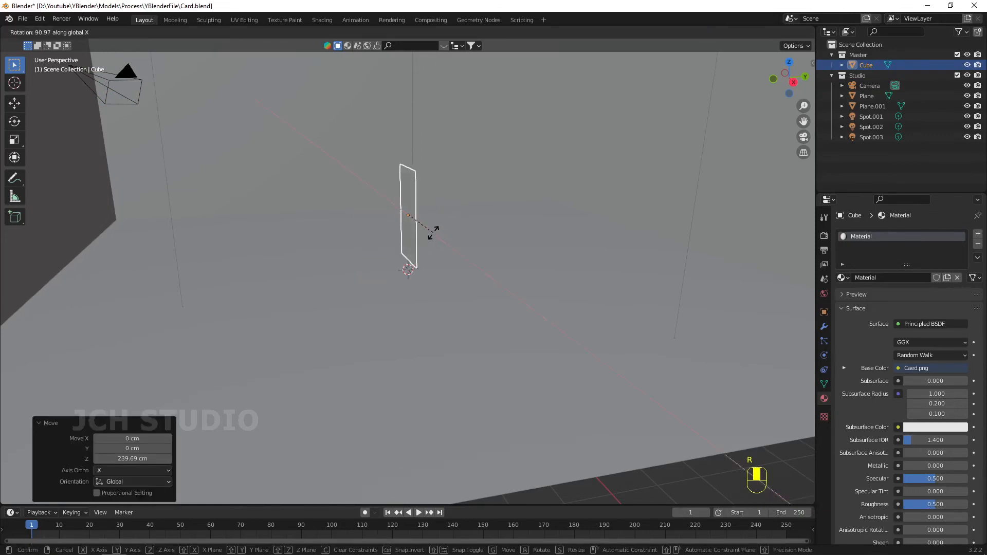
- Rotate the card 90° on X, angle it around Z, and move it across the floor in top view
key("r")
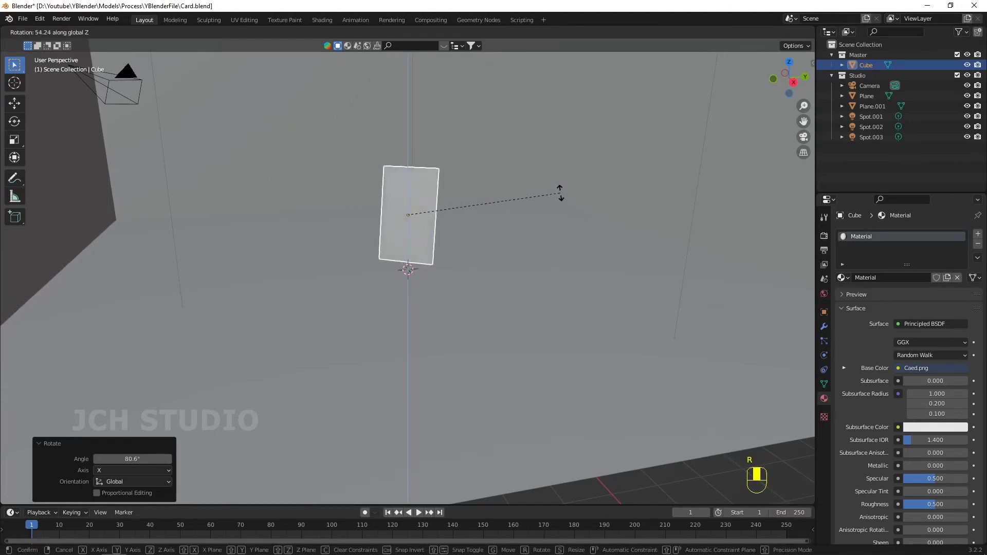
key("KP_7")
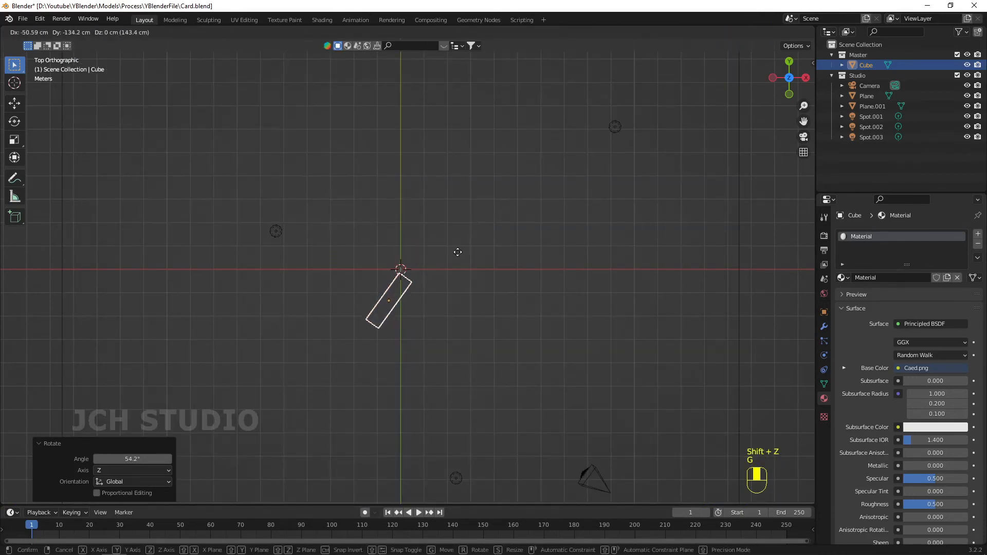
key("shift+d")
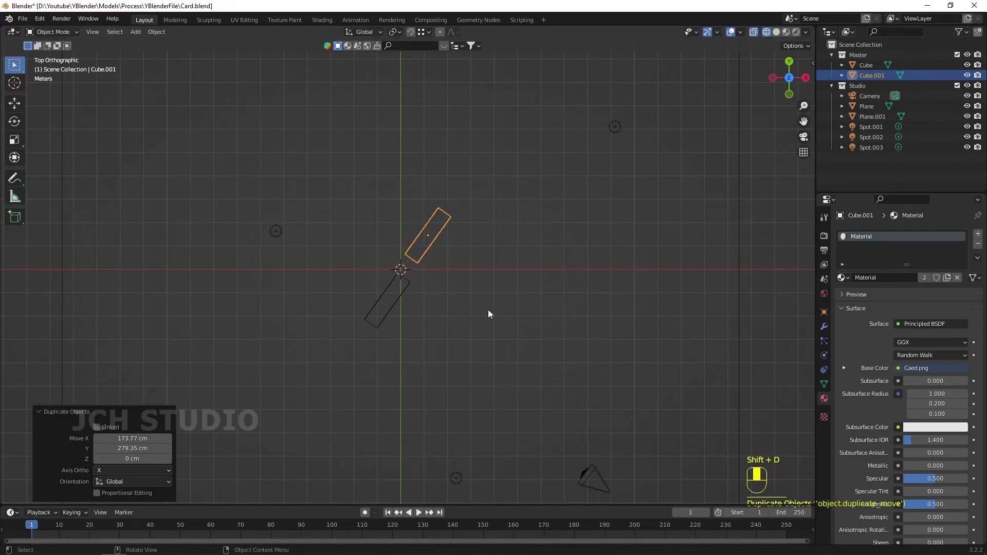
- Duplicate the card, rotate the copy -180° on Z, and tilt it slightly on its local X axis
key("r")
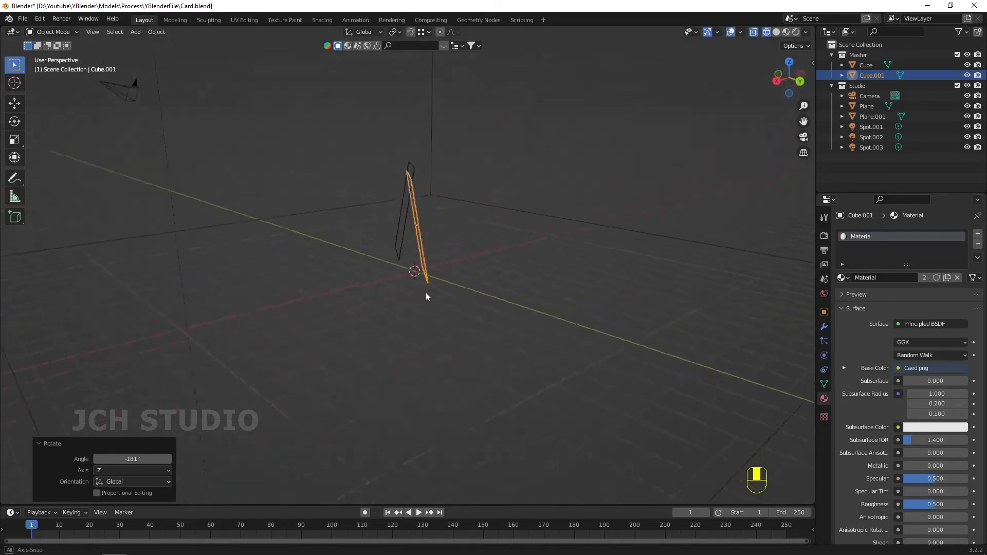
key("r")
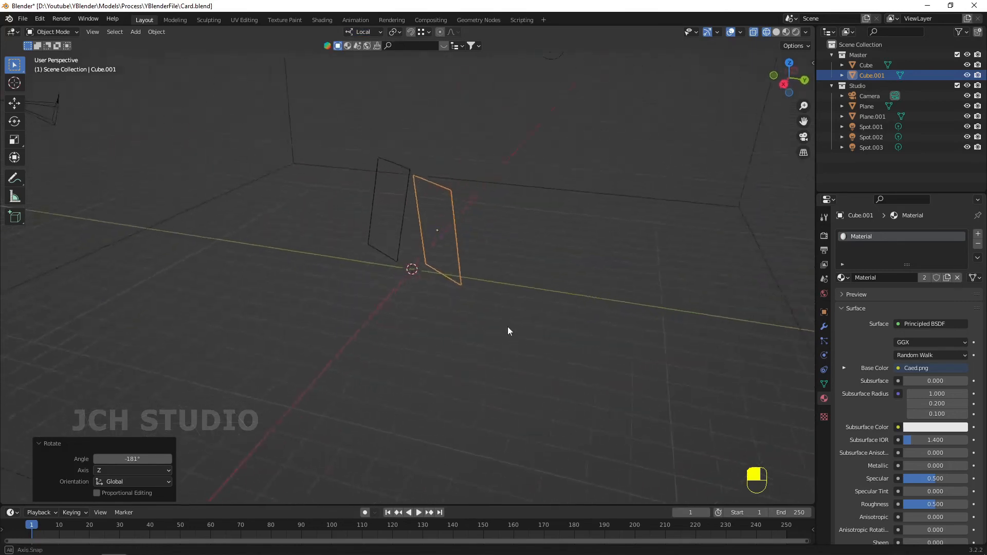
key("r")
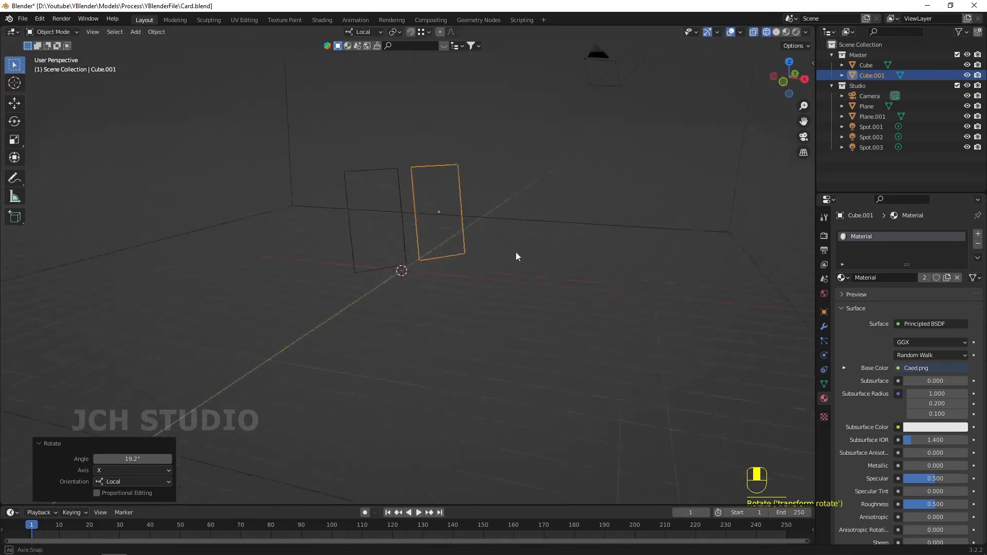
key("KP_0")
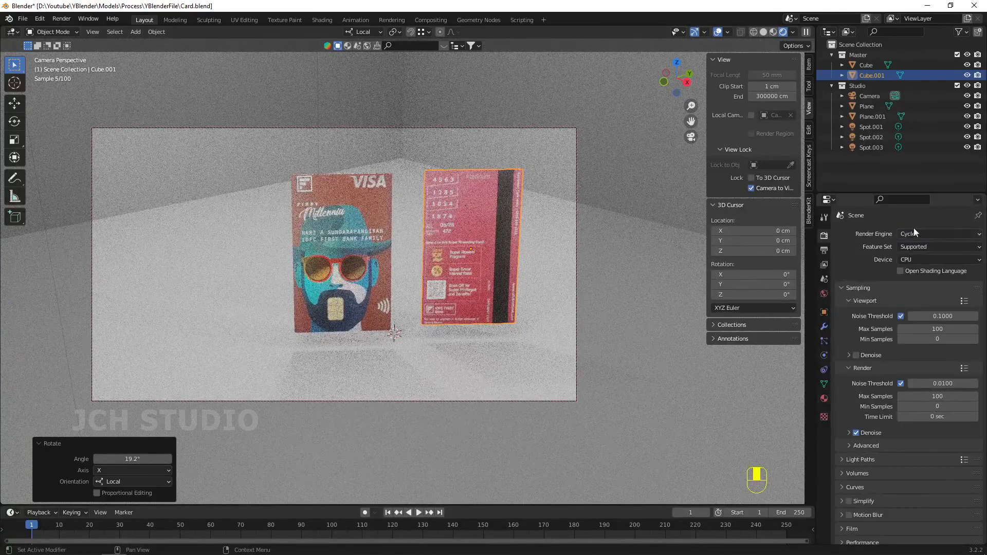
- Switch the Render Engine from Cycles to Eevee in Render Properties
left_click(937, 234)
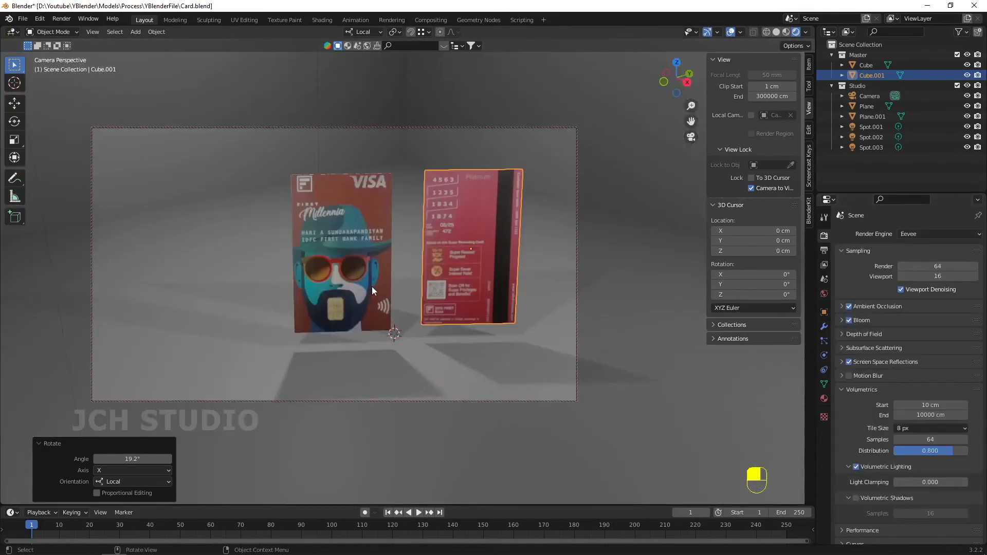
mouse_move(447, 308)
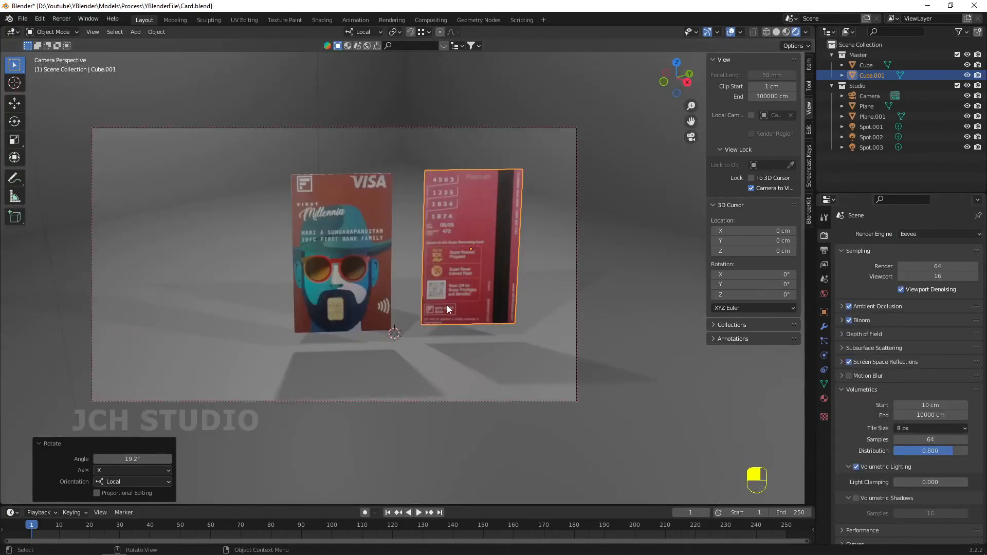